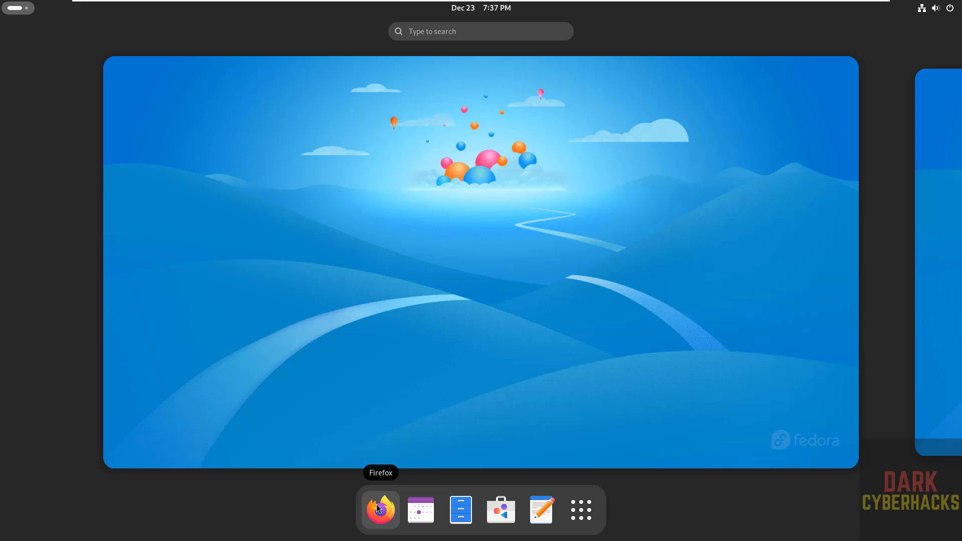
- Launch Firefox from the dock and go to torproject.org
left_click(379, 510)
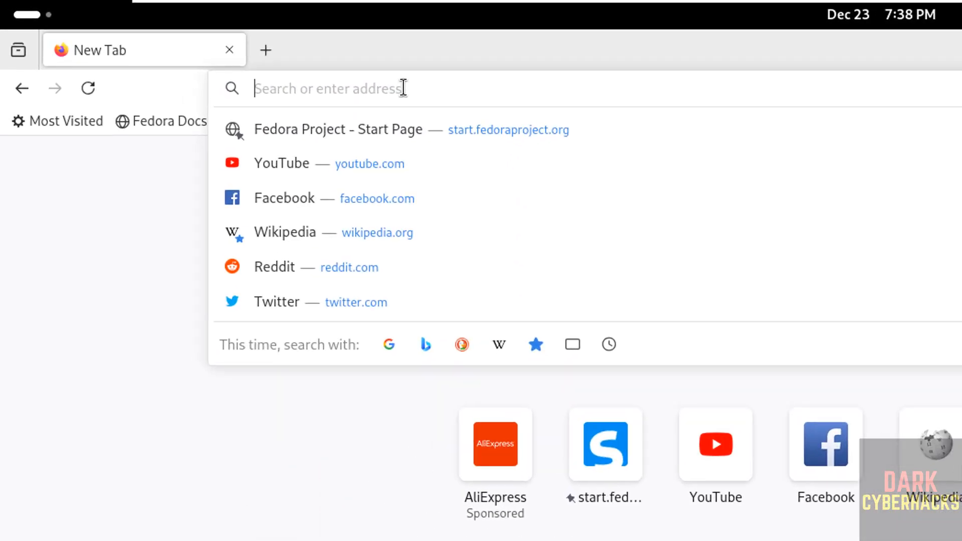
type("torproject.org")
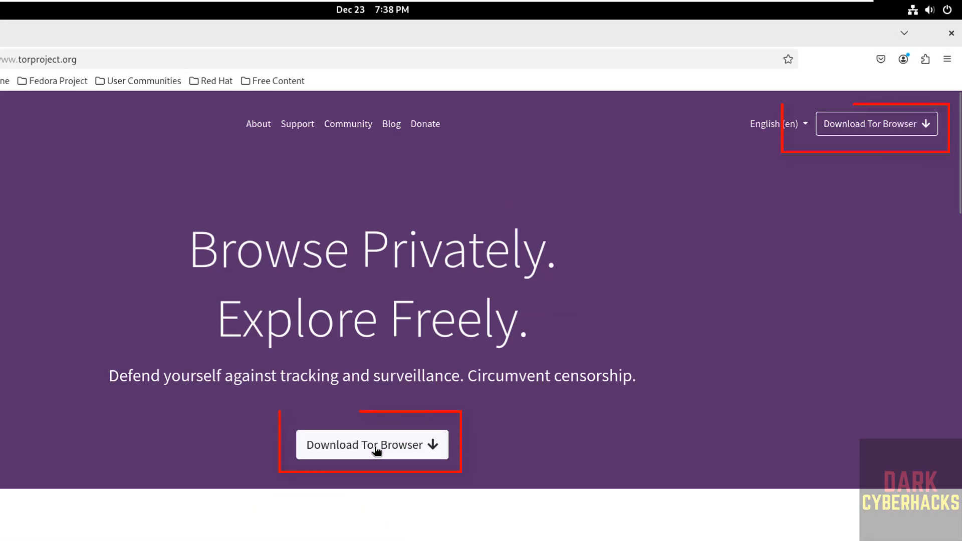
mouse_move(877, 123)
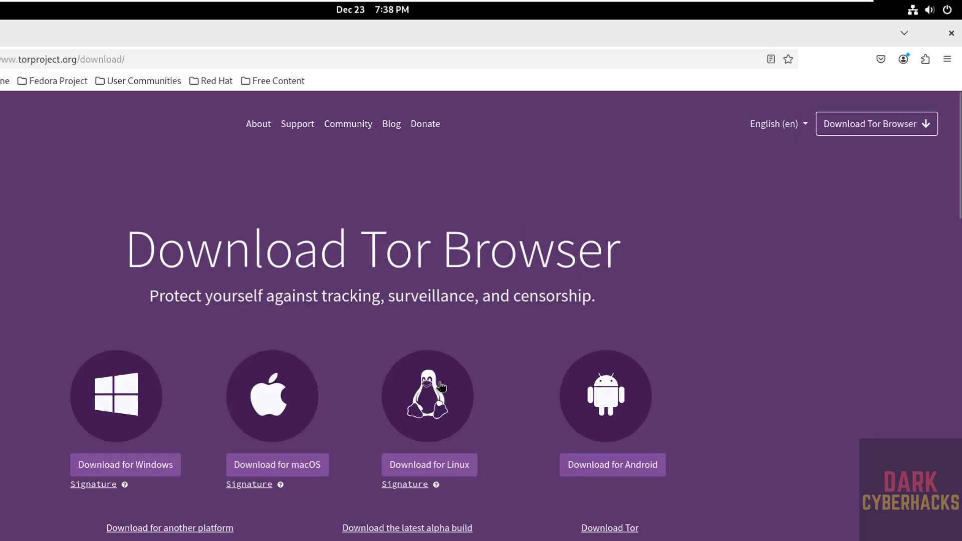
mouse_move(408, 412)
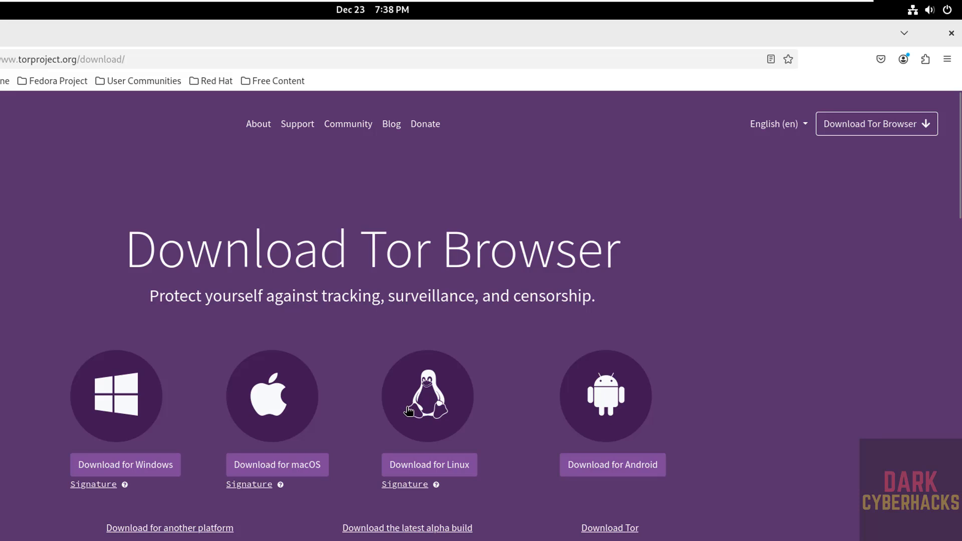
- Download the Linux Tor Browser archive tor-browser-linux-x86_64-14.0.3.tar.xz
left_click(428, 465)
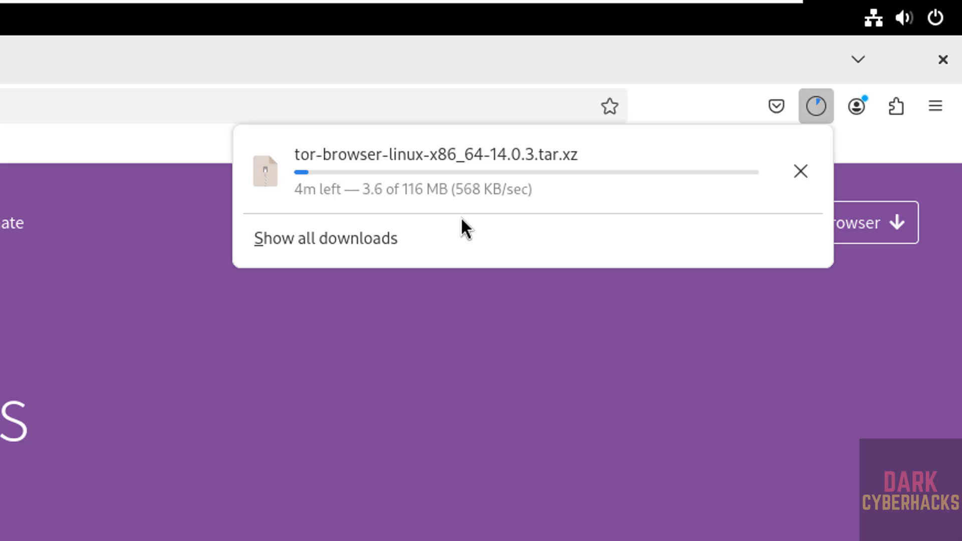
mouse_move(374, 246)
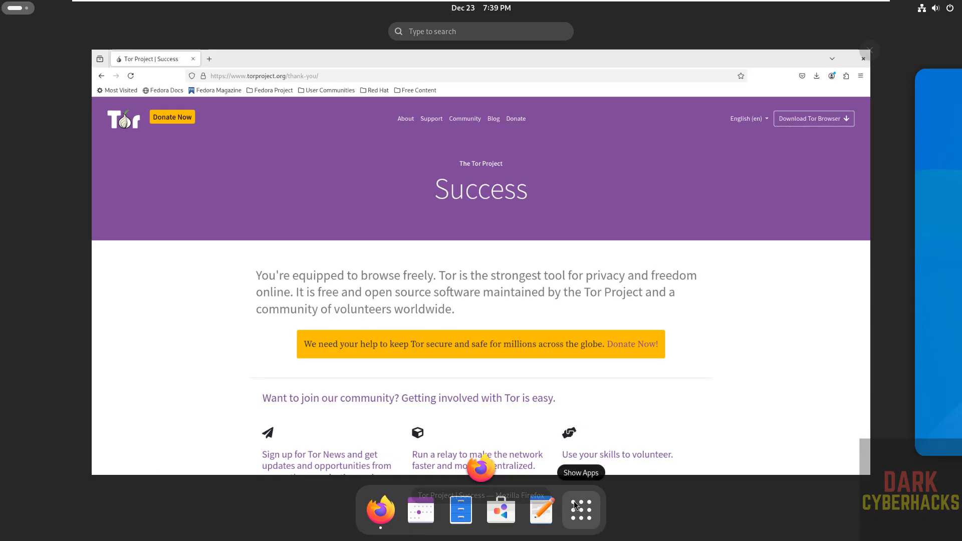
- Open a terminal window and change into the Downloads folder
left_click(579, 509)
type("cd")
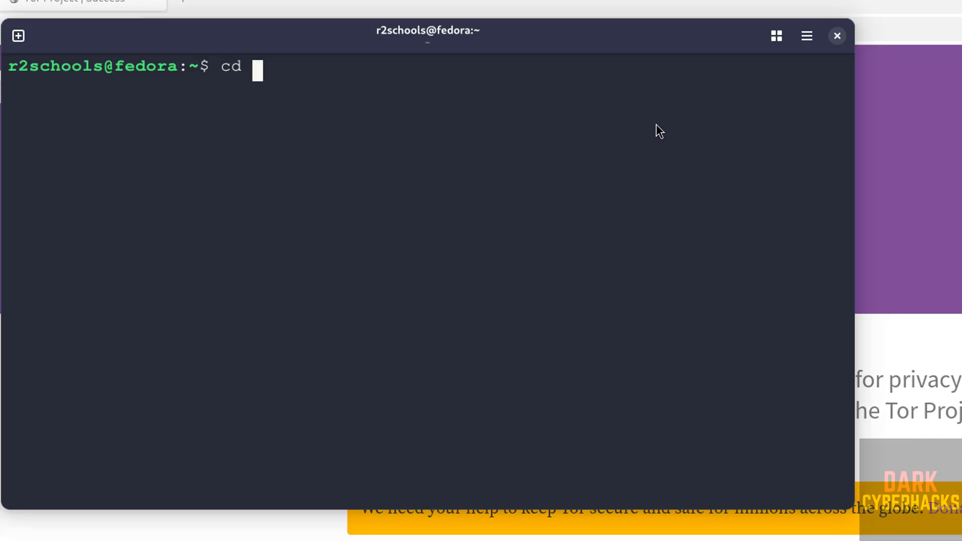
type("Download")
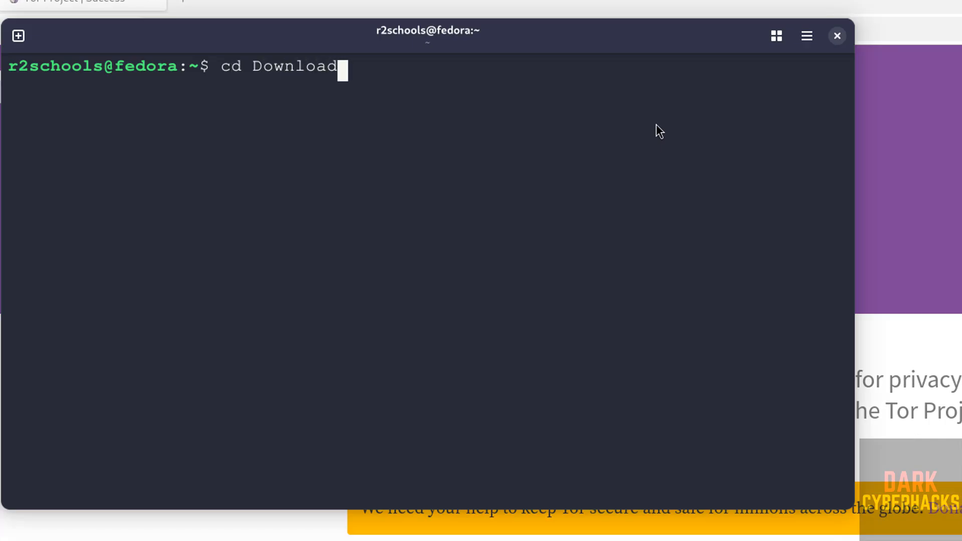
key("Return")
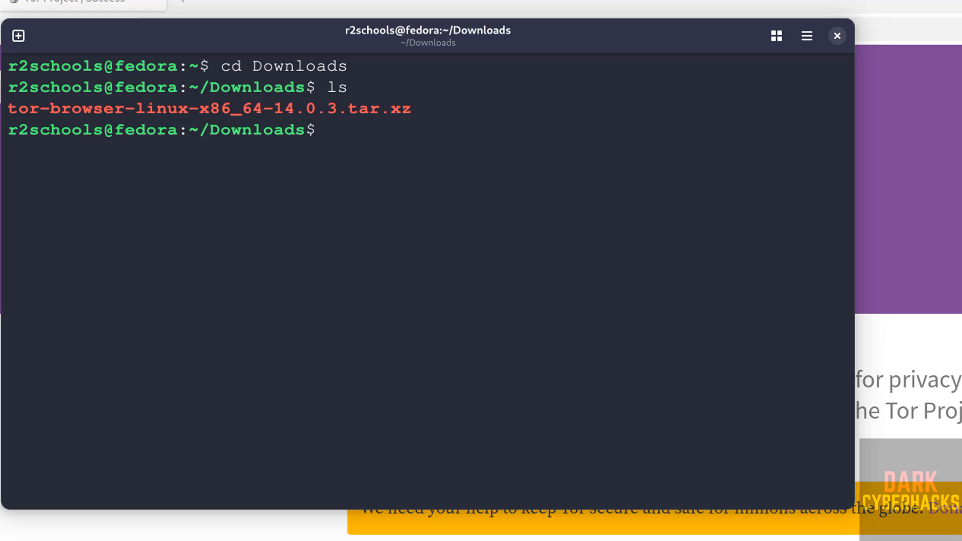
- Extract tor-browser-linux-x86_64-14.0.3.tar.xz with tar -xvf and review the output
type("tar -x")
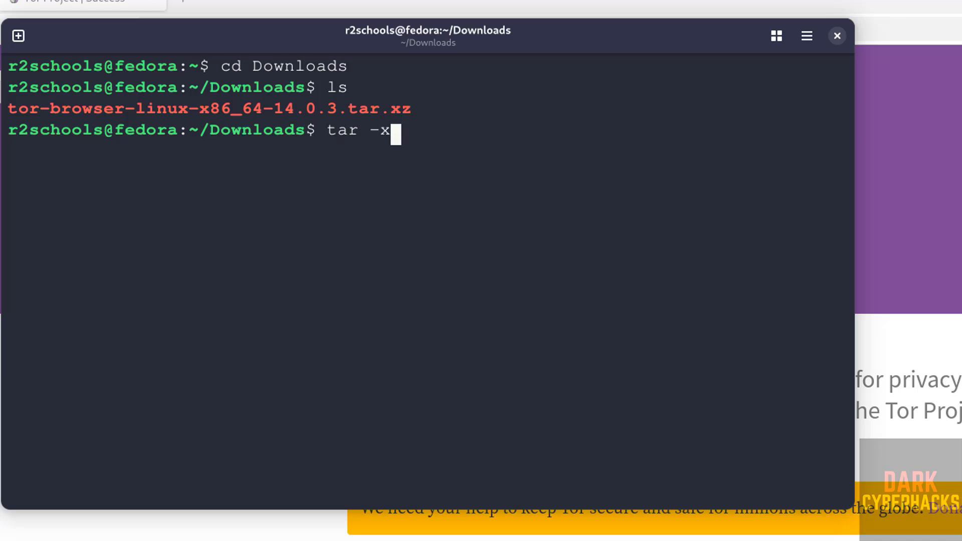
type("vf")
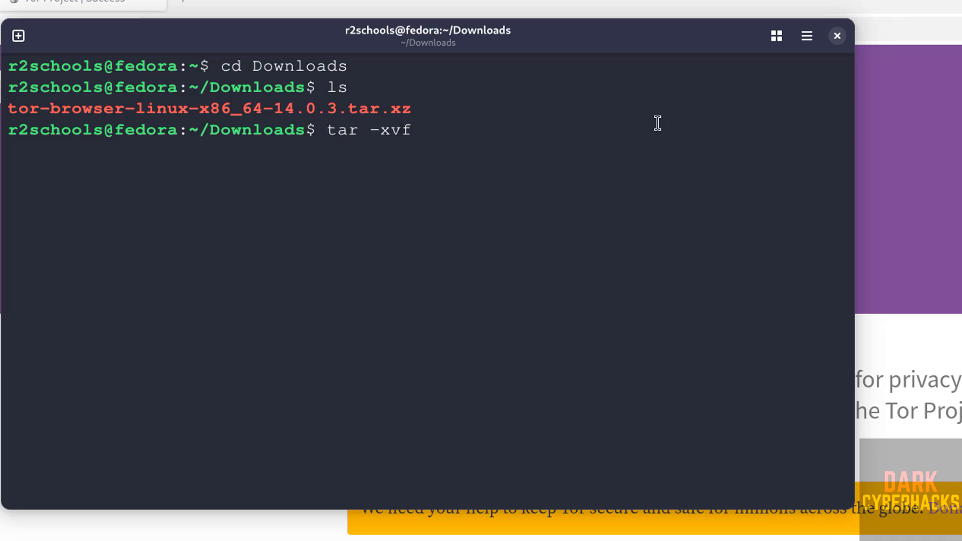
type("tor-browser-linux-x86_64-14.0.3.tar.xz")
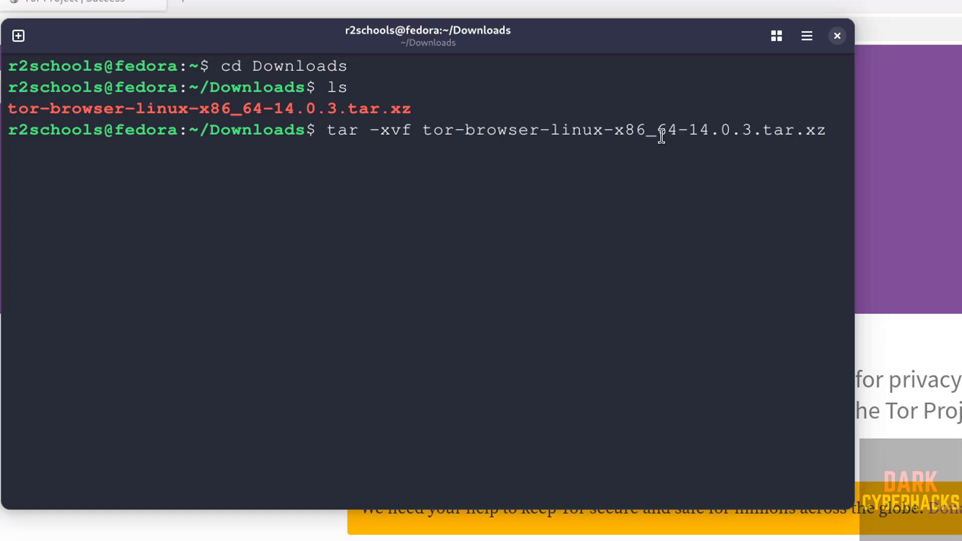
key("Return")
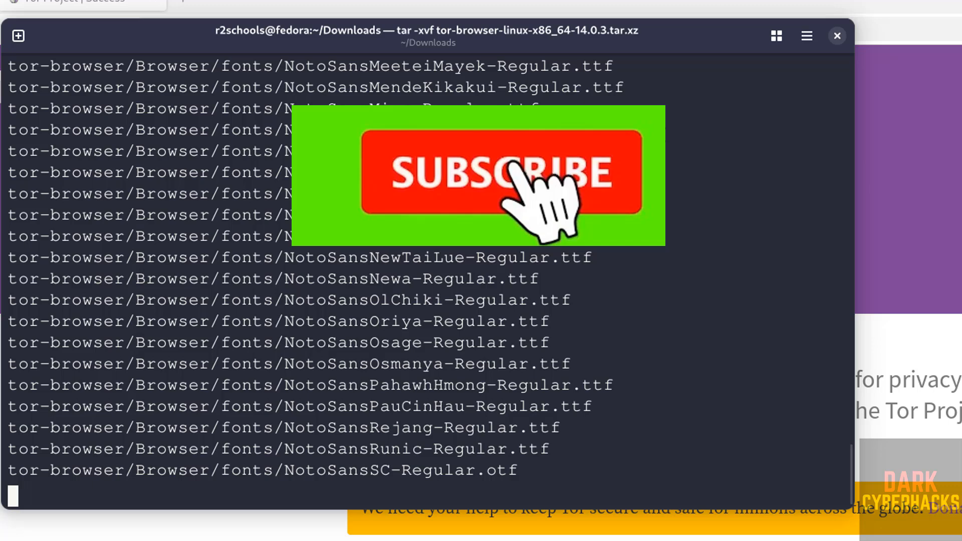
scroll("down", 3)
type("ls")
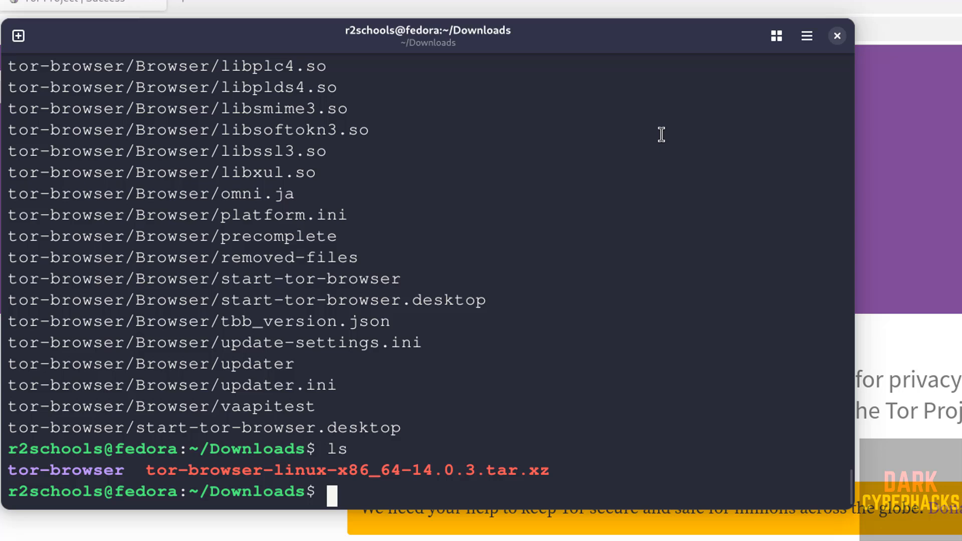
- Enter the tor-browser folder and run start-tor-browser.desktop with sudo, giving the password
type("cd tor-browser/")
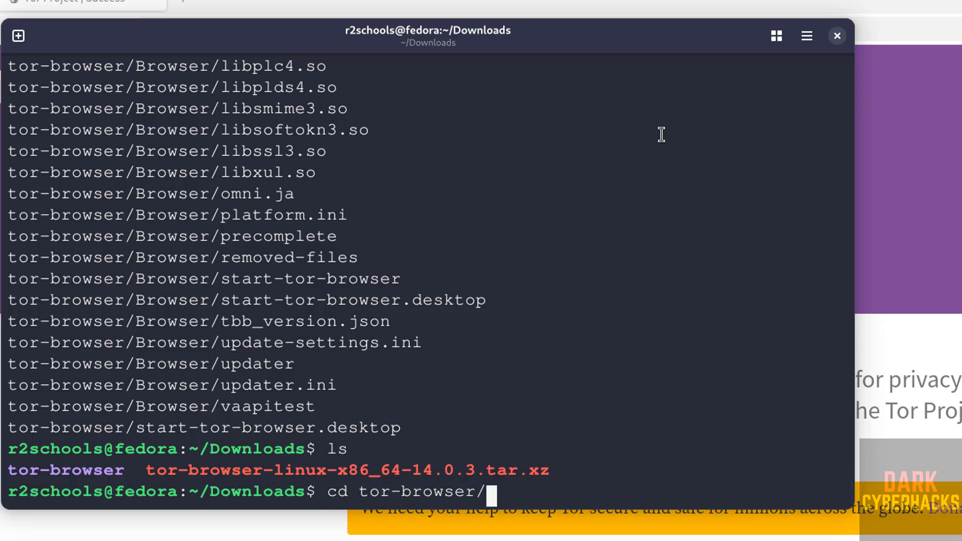
key("Return")
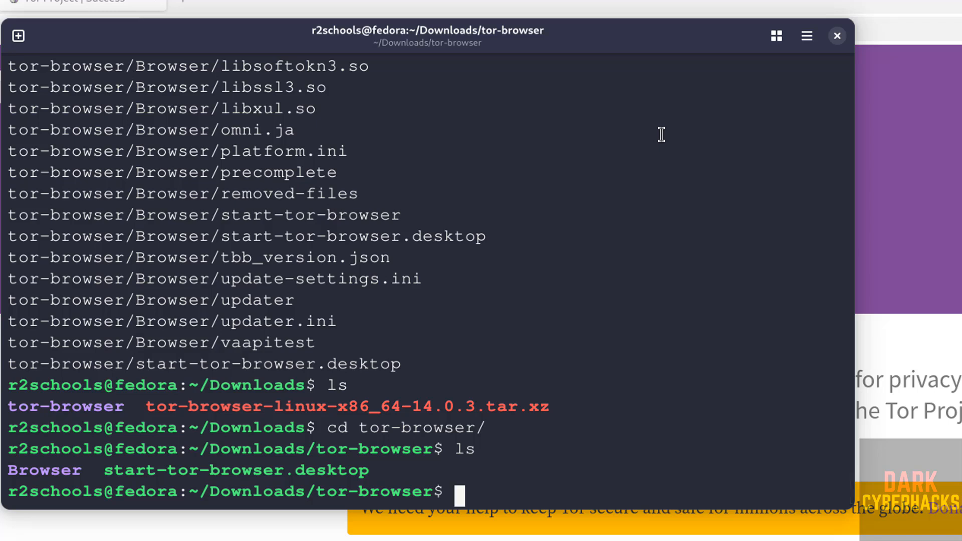
type("sudo")
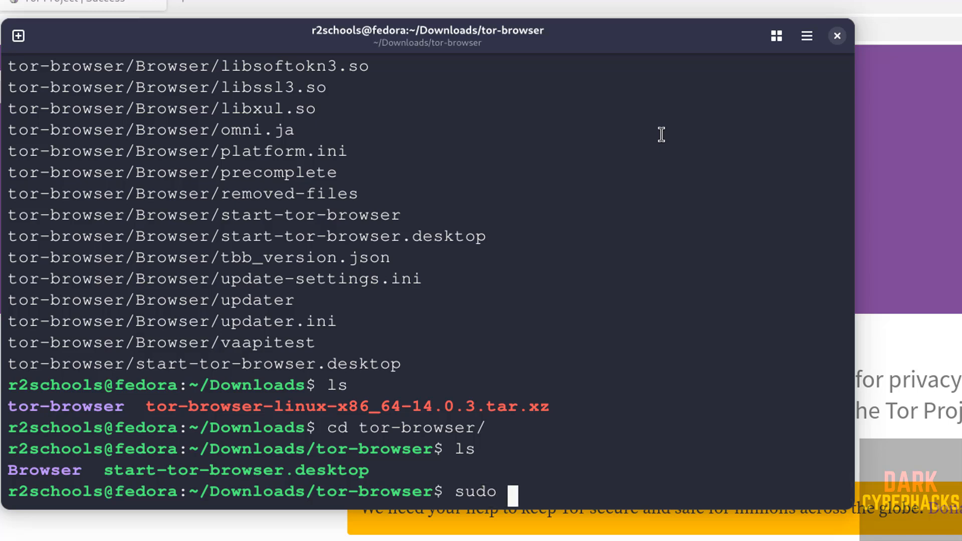
type("./s")
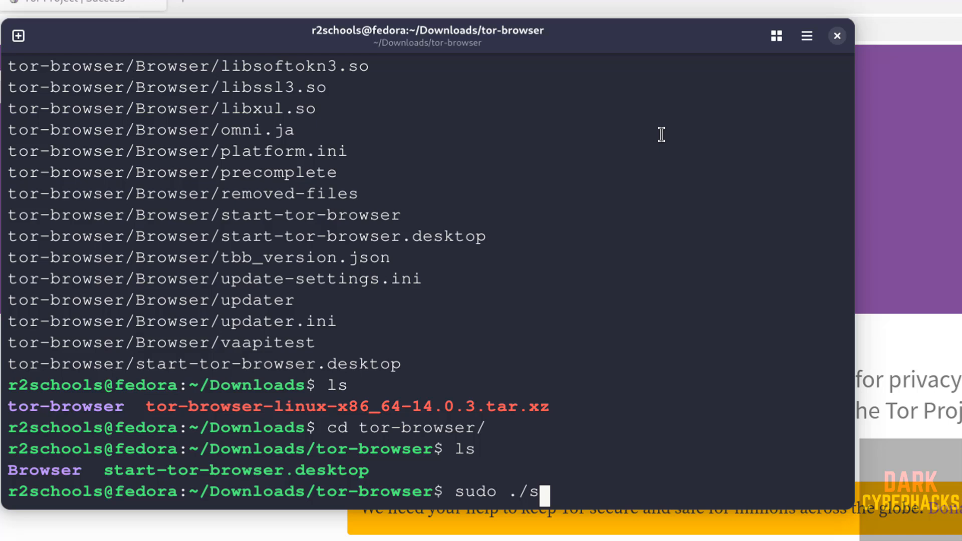
type("tart-tor-browser.desktop")
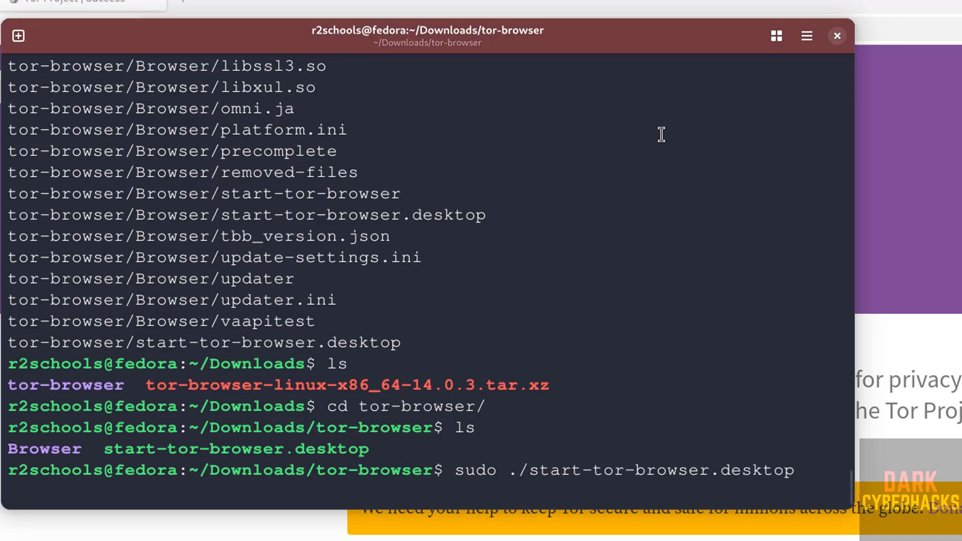
key("Return")
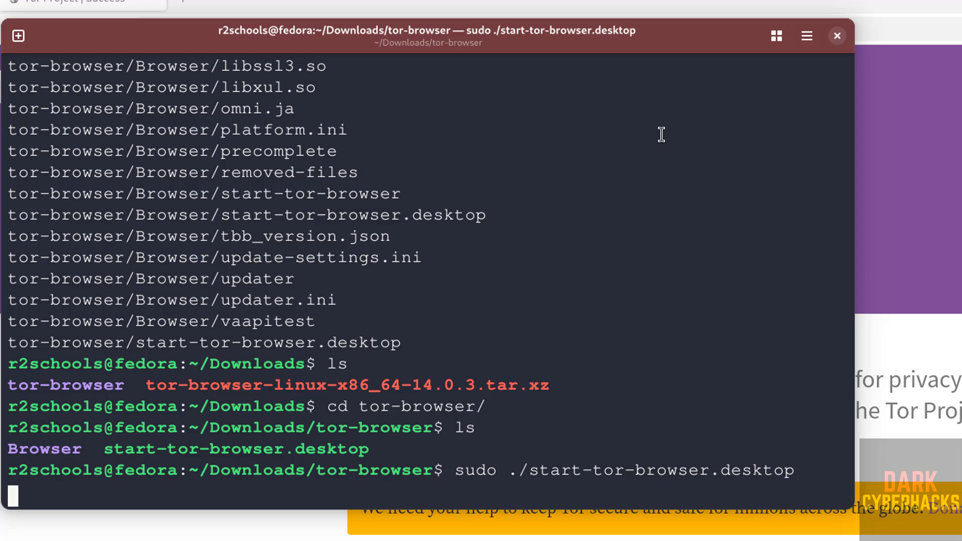
key("Return")
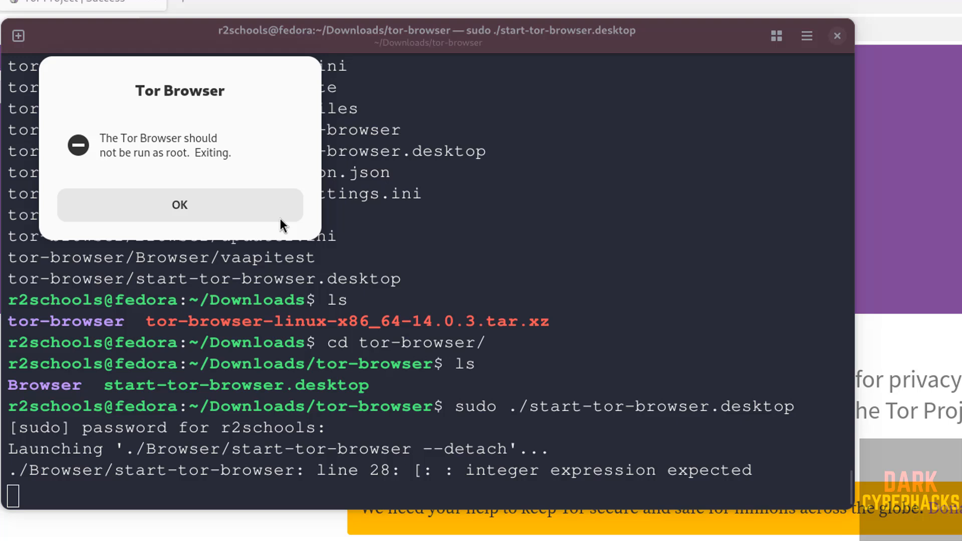
- Dismiss the warning that Tor Browser should not run as root
left_click(179, 204)
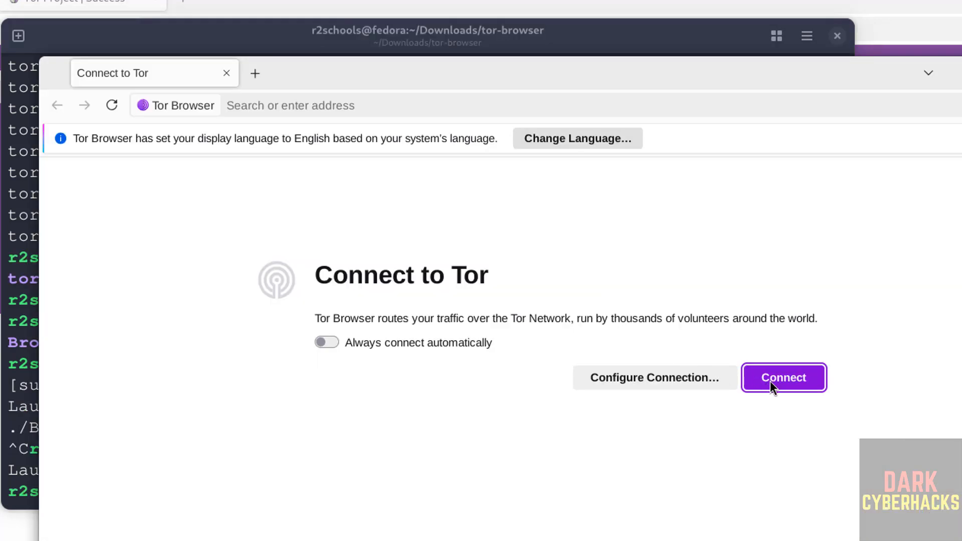
- Connect Tor Browser to the Tor network from the Connect to Tor window
left_click(784, 377)
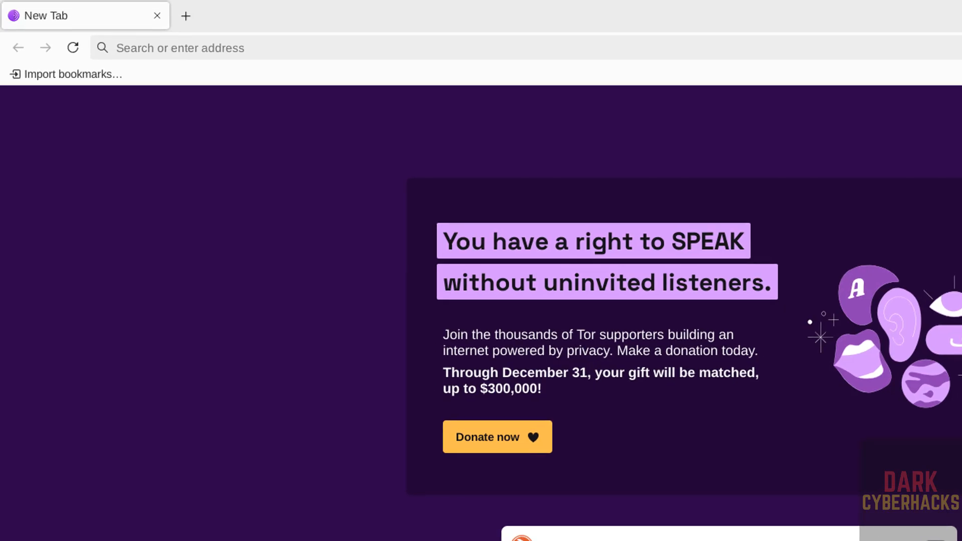
mouse_move(358, 91)
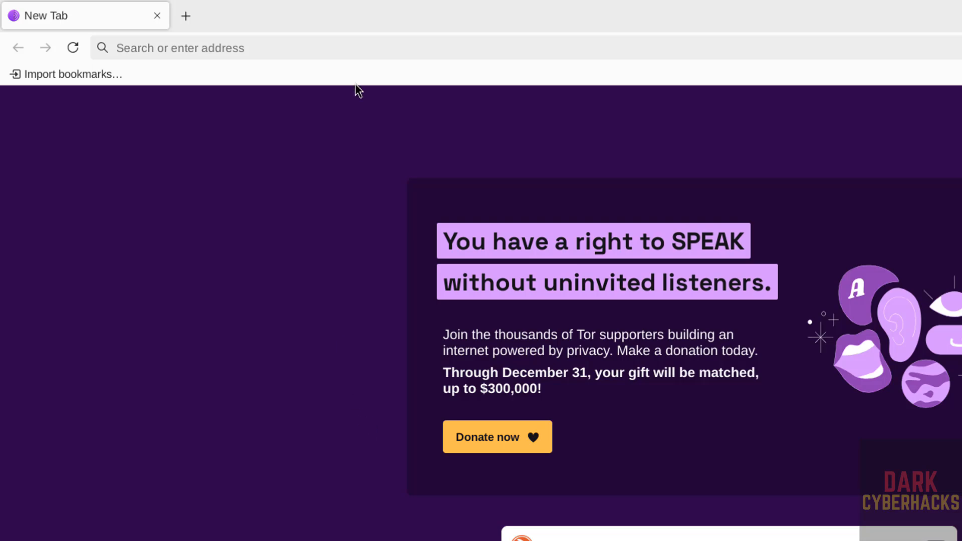
mouse_move(307, 133)
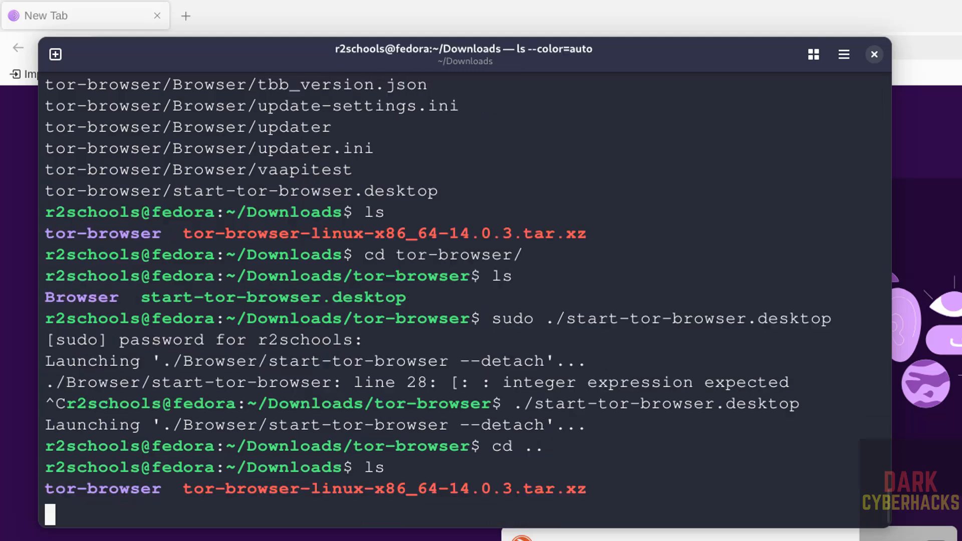
- Type an rm command targeting the leftover tor-browser archive in Downloads
type("t")
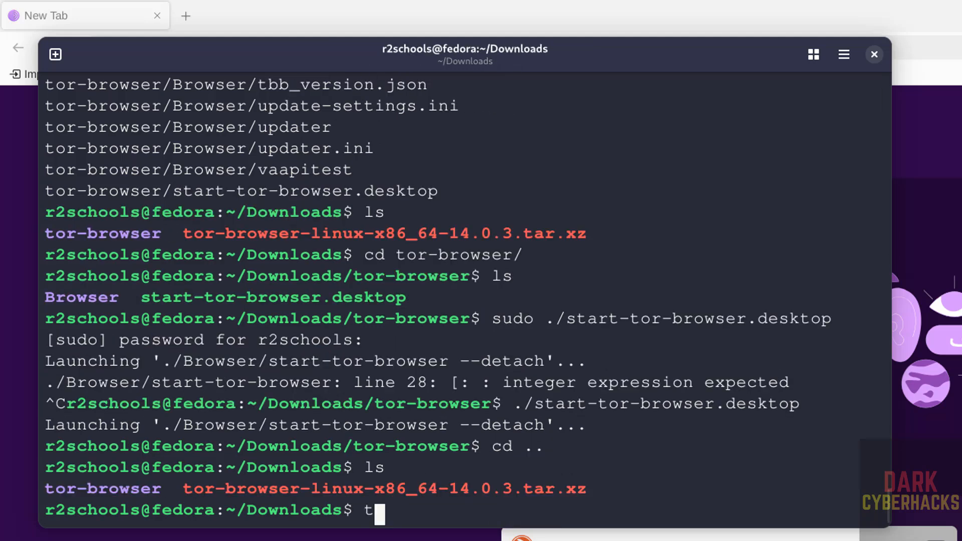
type("rm")
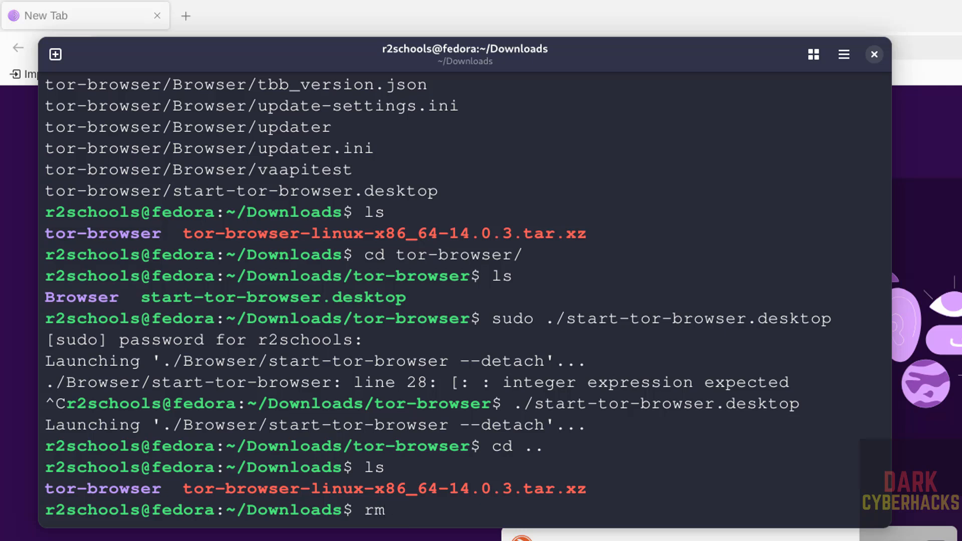
type("tor-browser")
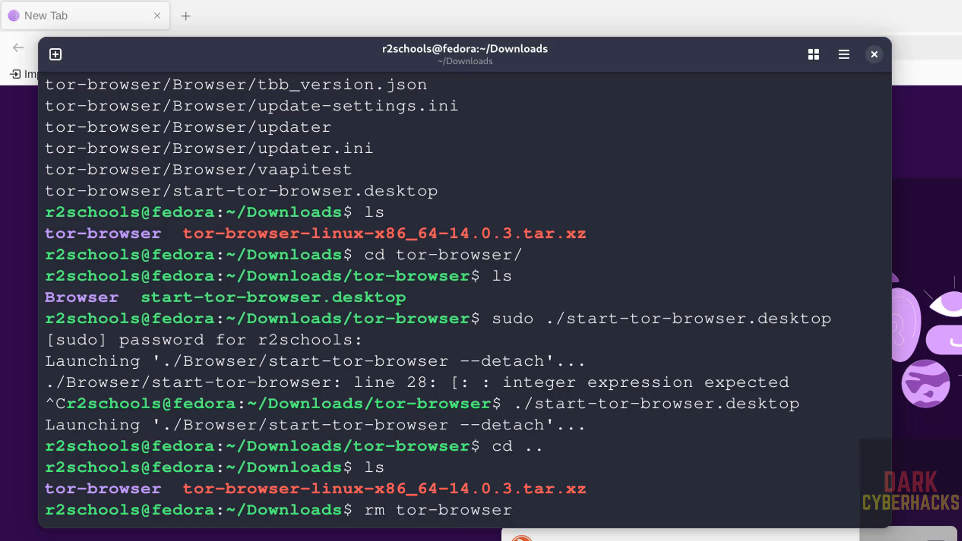